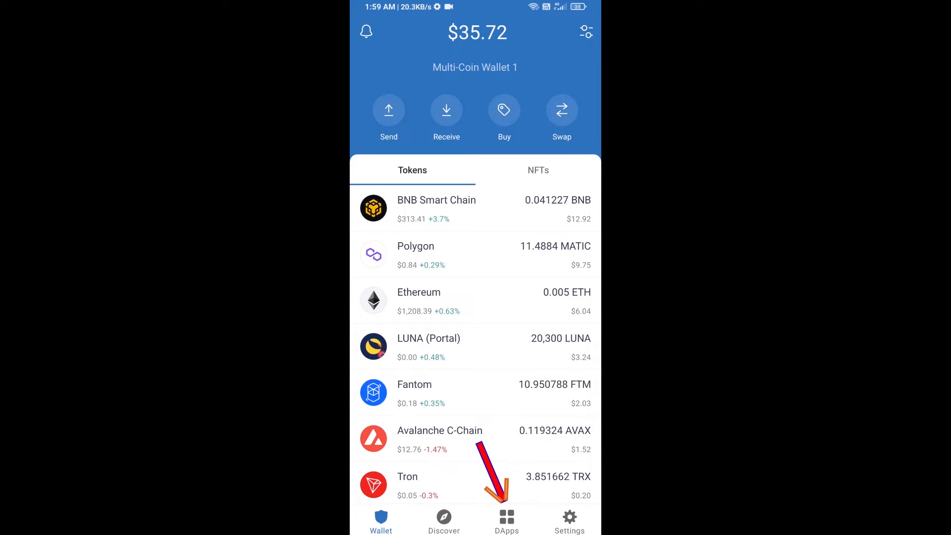
# Launch PancakeSwap from the Popular list in Trust Wallet's DApp browser
pyautogui.click(506, 521)
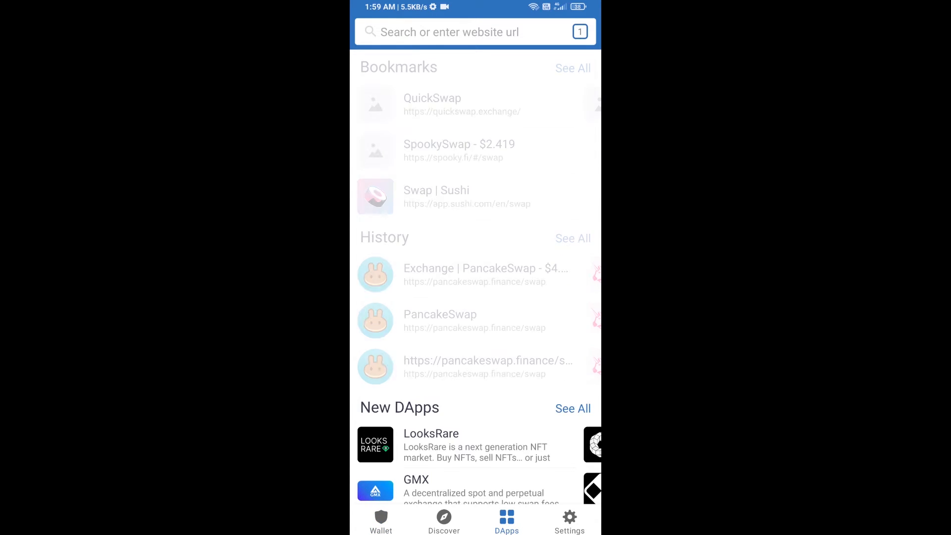
pyautogui.scroll(-3)
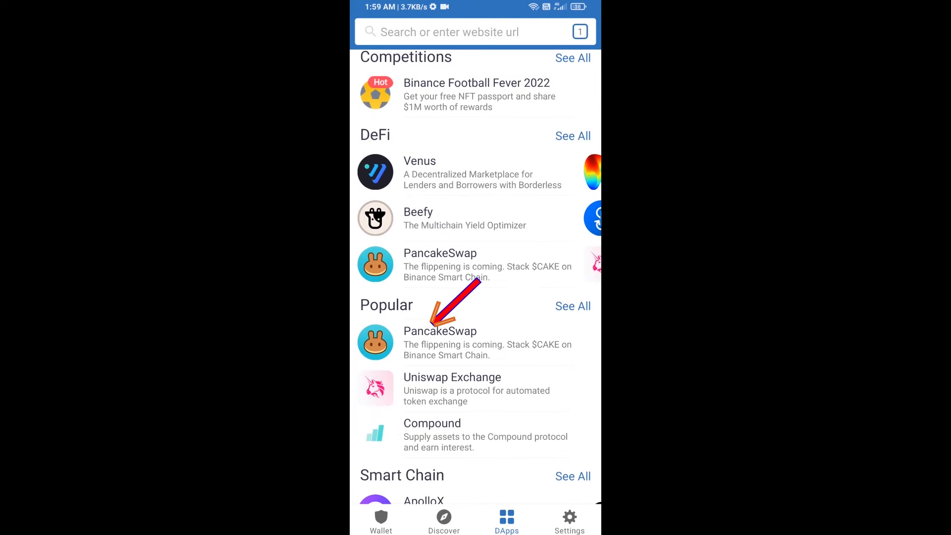
pyautogui.click(440, 330)
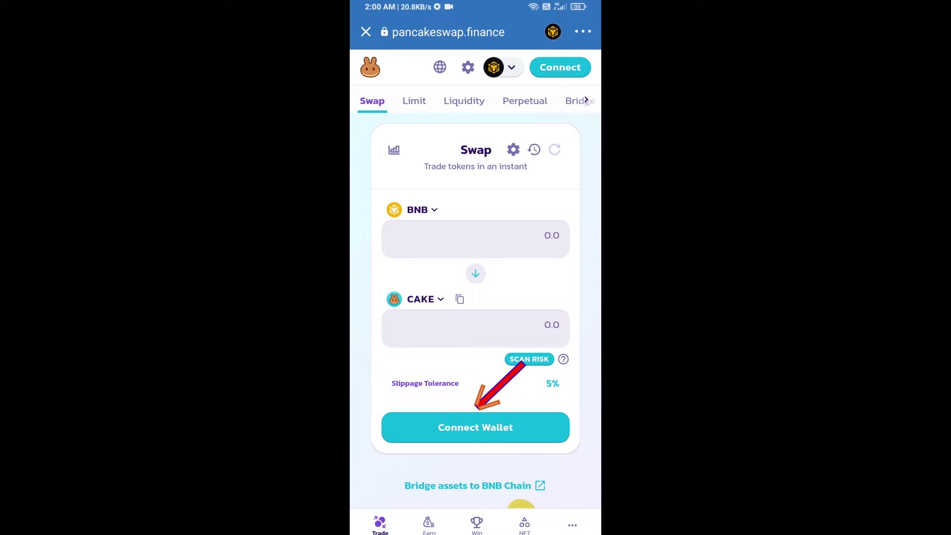
# Connect the Trust Wallet account to PancakeSwap, showing 0.0412273 BNB
pyautogui.click(475, 427)
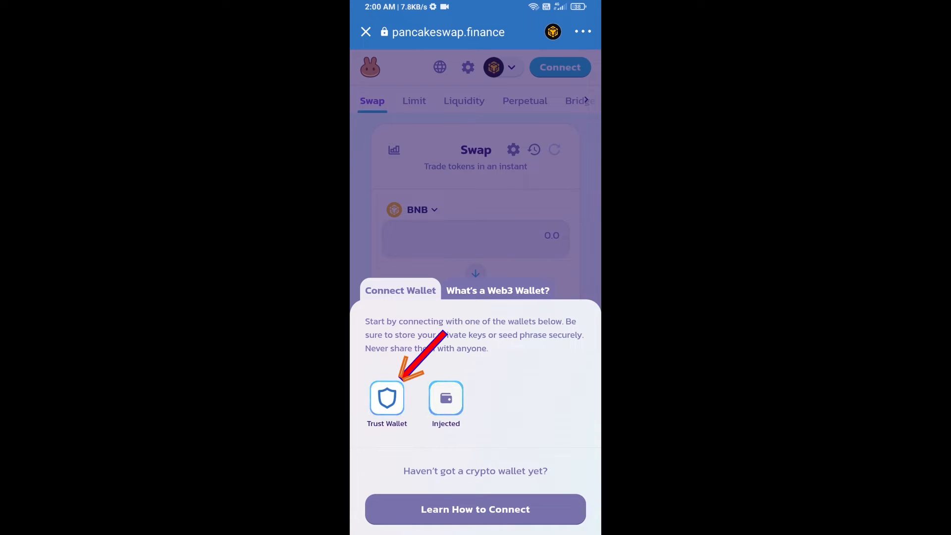
pyautogui.click(387, 399)
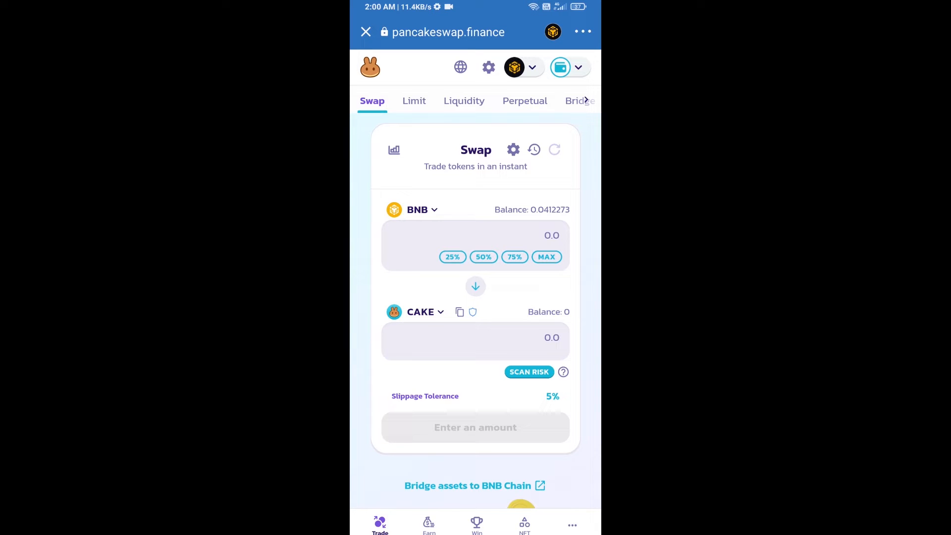
# Copy CBFINU's BEP20 contract address from CoinMarketCap to target CBFINU in the swap
pyautogui.click(416, 209)
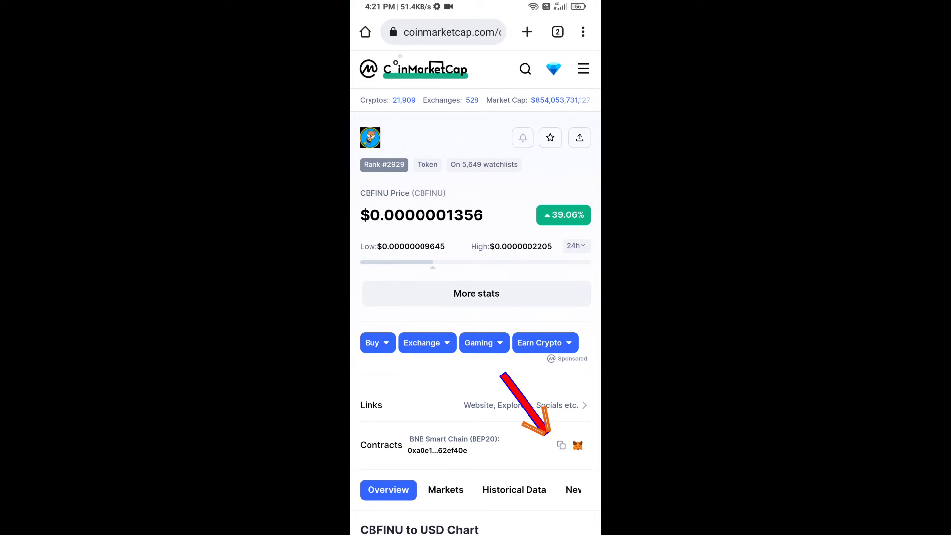
pyautogui.click(560, 445)
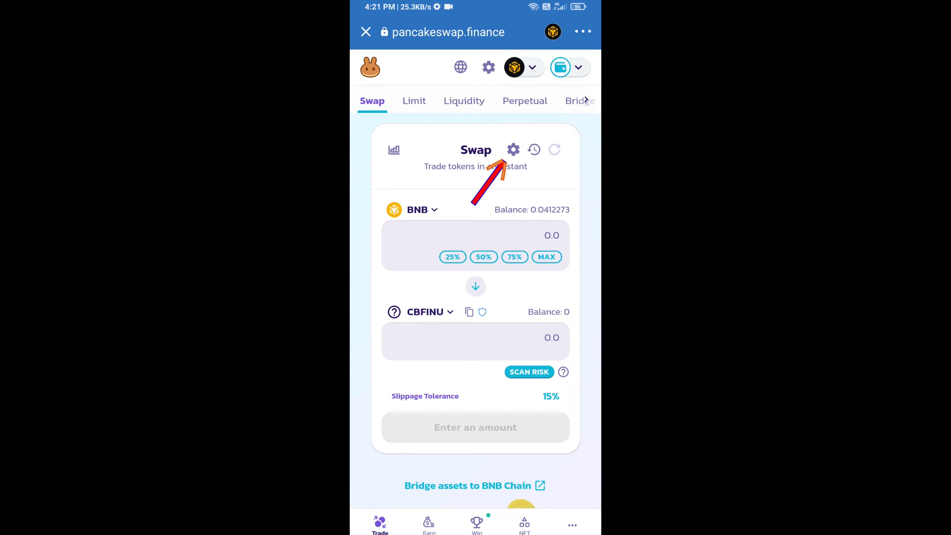
# Set a custom 15% slippage tolerance in PancakeSwap's swap settings
pyautogui.click(513, 150)
pyautogui.write('1')
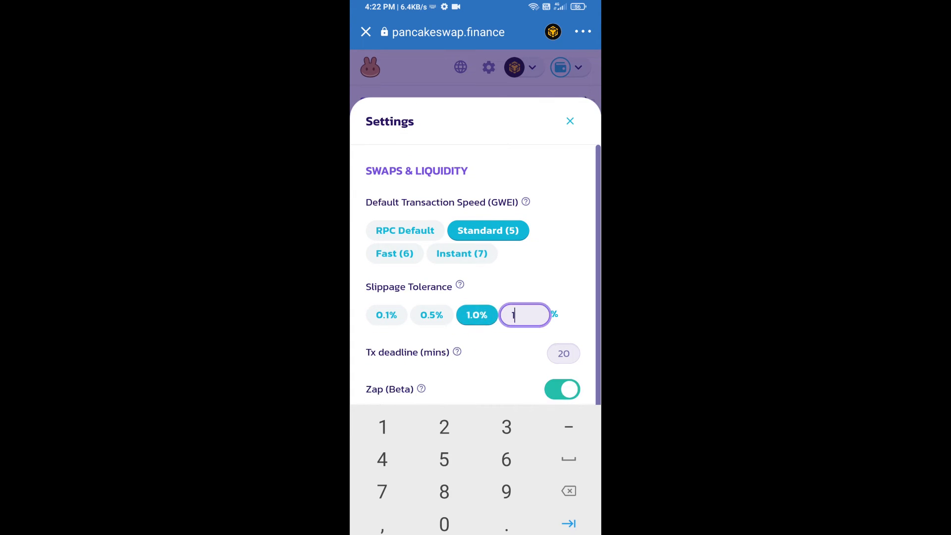
pyautogui.write('5')
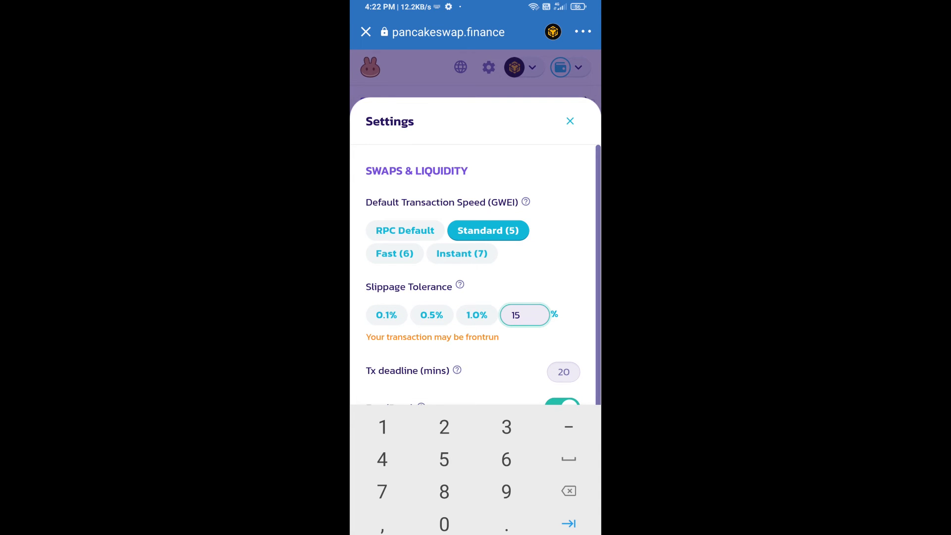
pyautogui.click(570, 121)
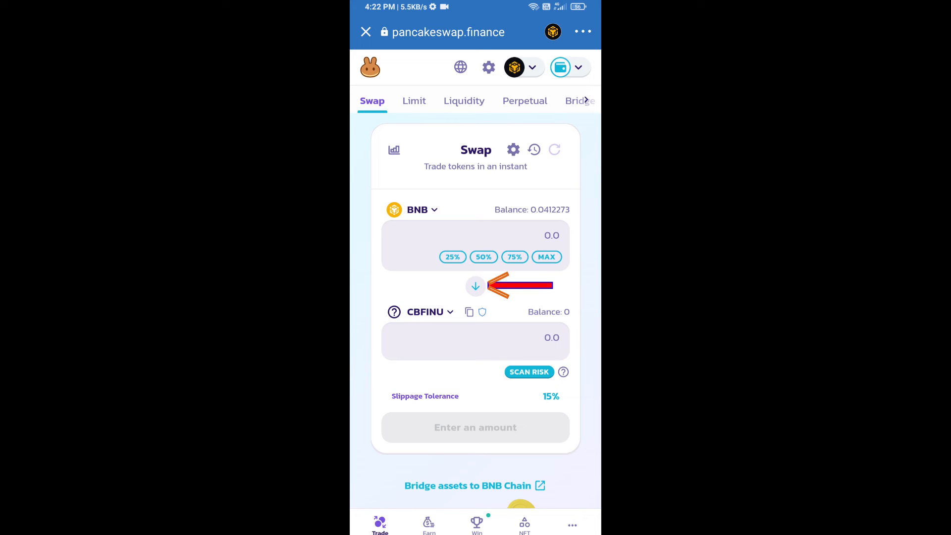
# Reverse the swap to sell 5,075 of the 20,300 tokens for about 0.00257558 BNB
pyautogui.click(475, 286)
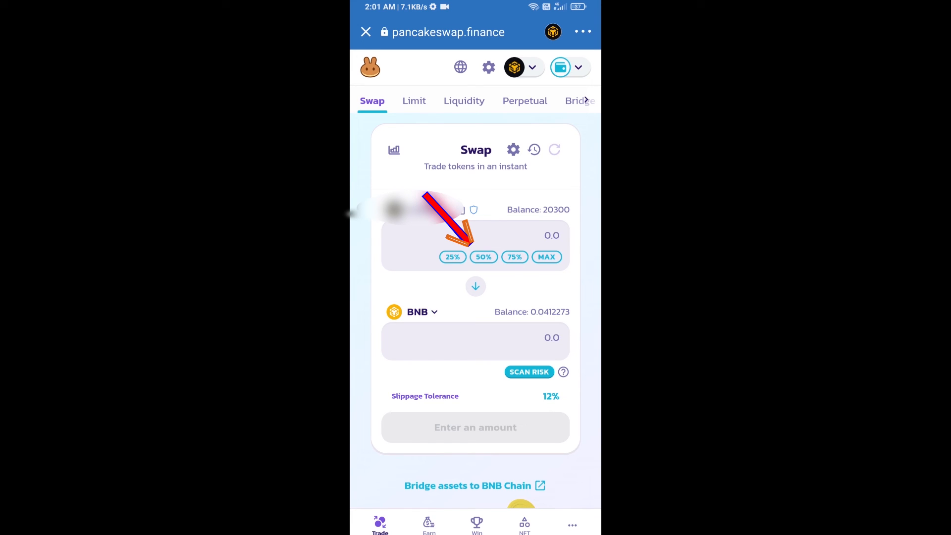
pyautogui.click(452, 256)
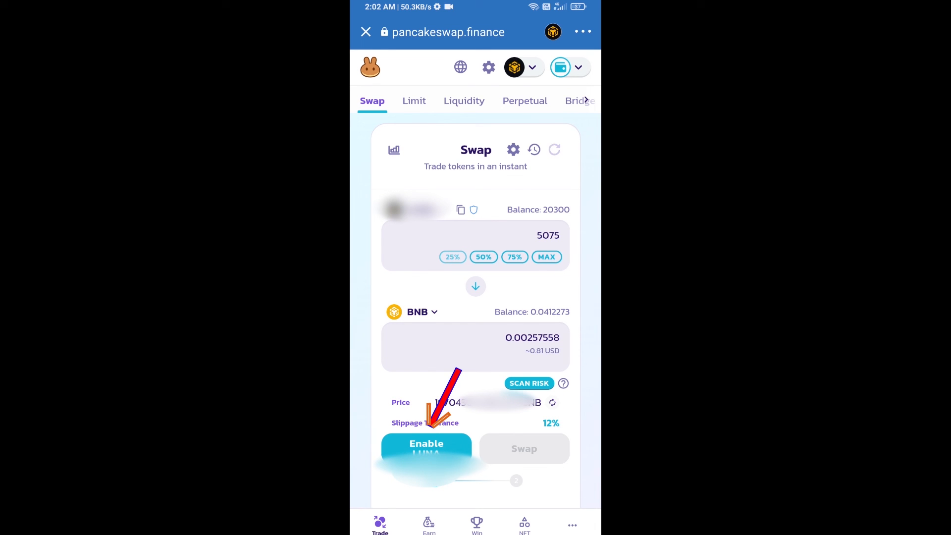
# Enable the token in PancakeSwap and confirm the Smart Contract Call approval
pyautogui.click(426, 449)
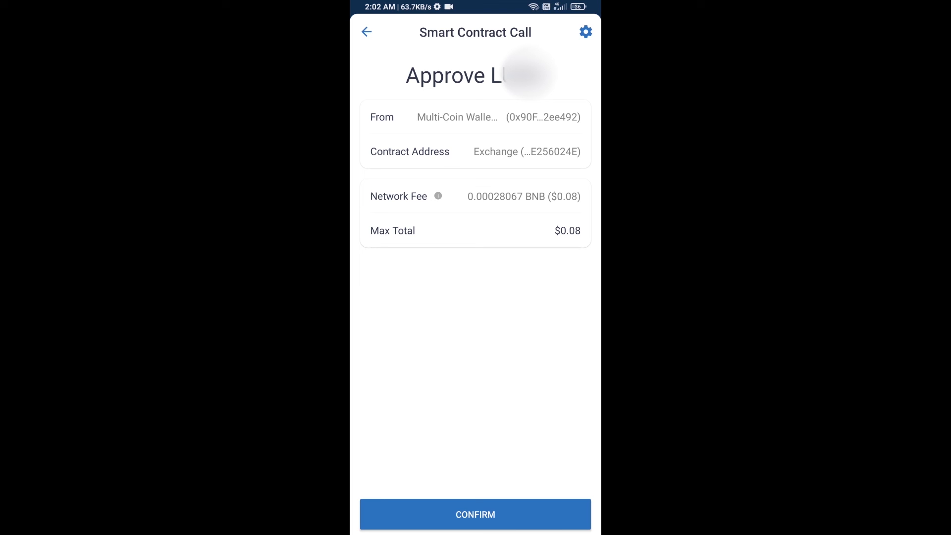
pyautogui.click(475, 514)
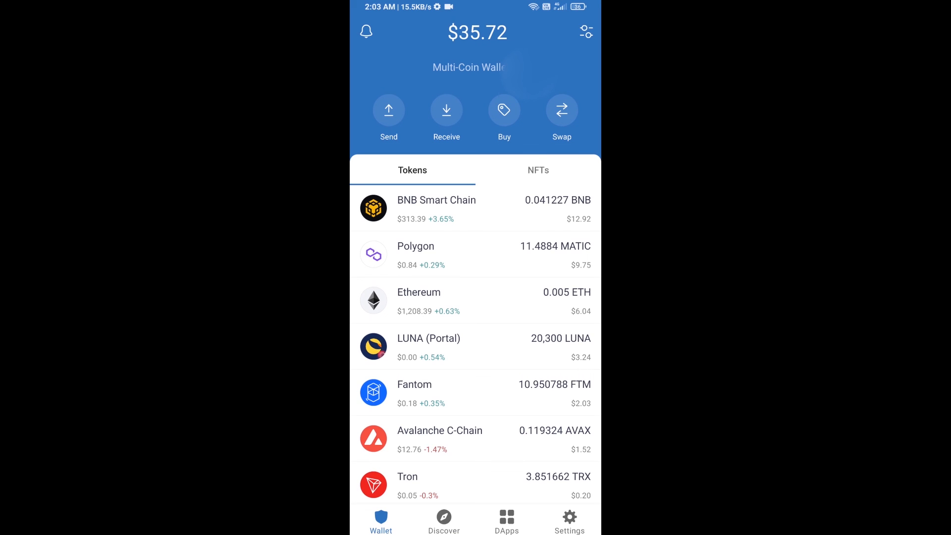